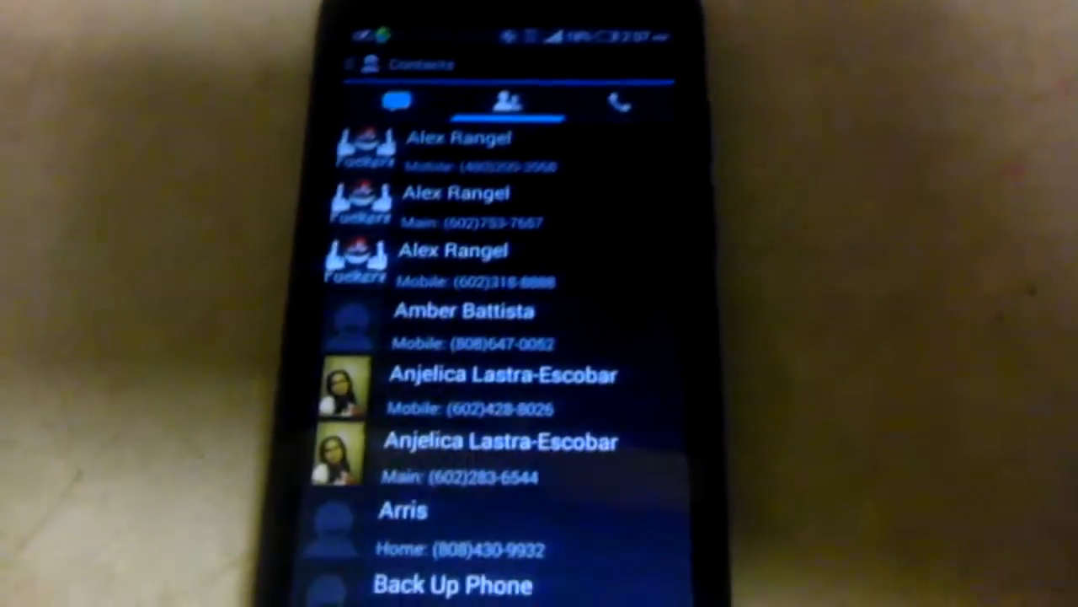
# Step: Switch from the Contacts list to the phone dialer keypad
pyautogui.click(620, 101)
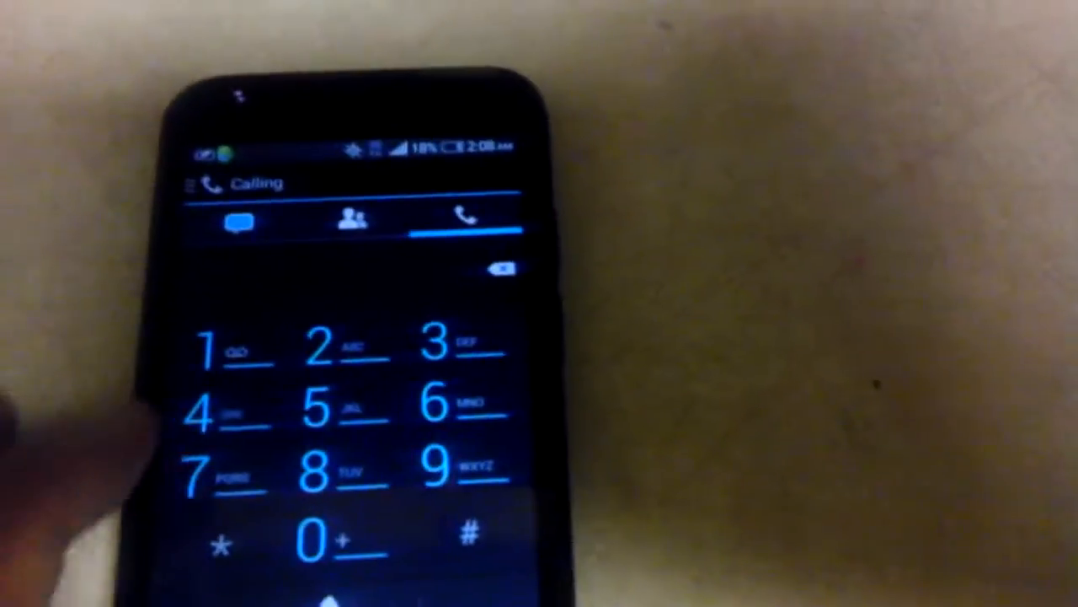
pyautogui.click(243, 222)
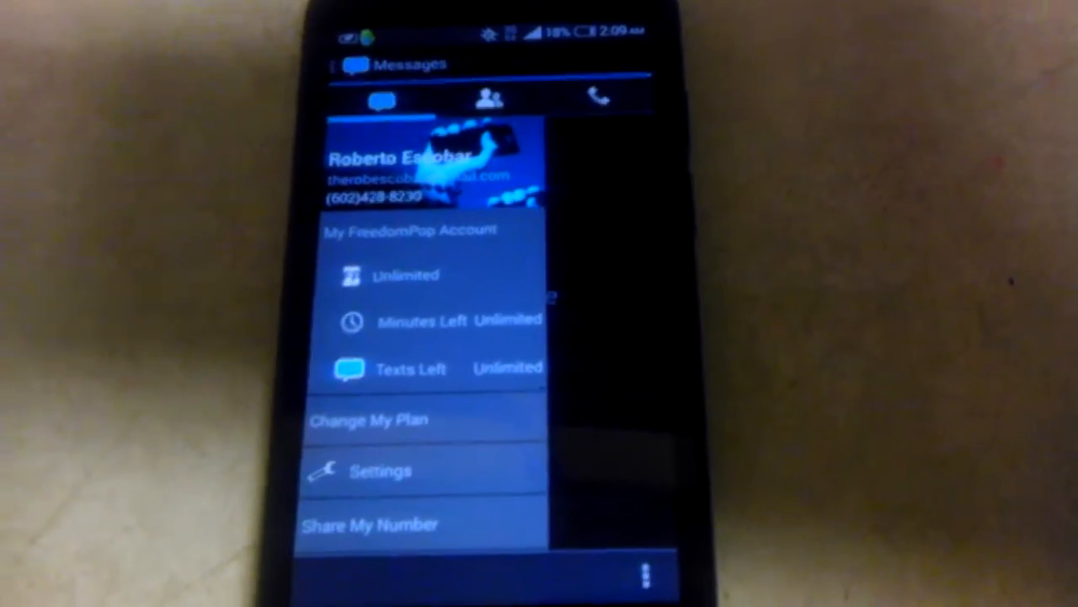
# Step: Choose Settings from the side drawer to reach the settings list
pyautogui.click(379, 470)
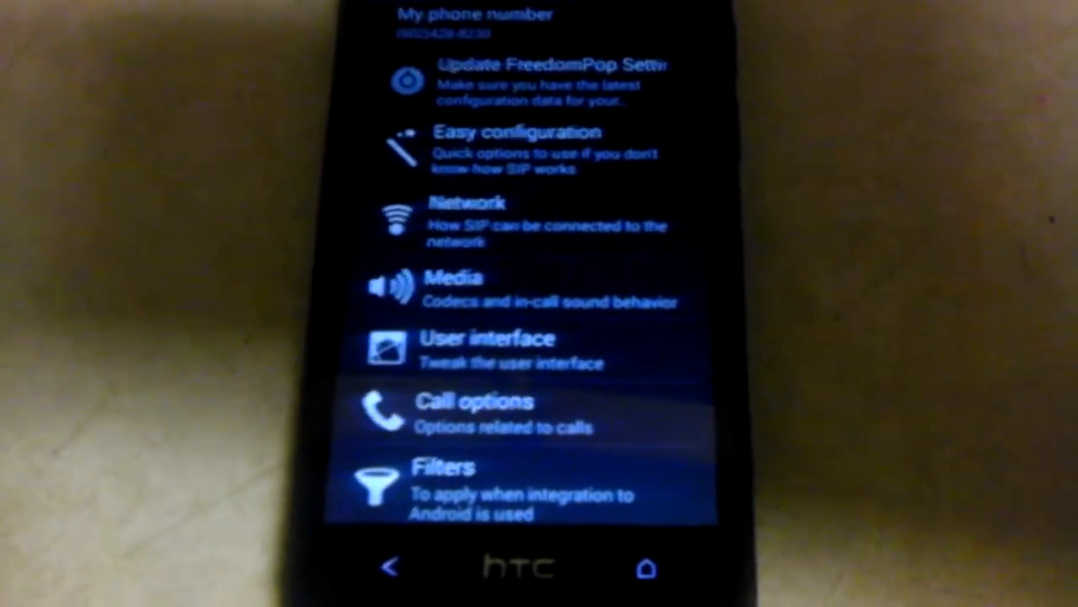
# Step: Scroll the settings list down to the call options and filters sections
pyautogui.scroll(3)
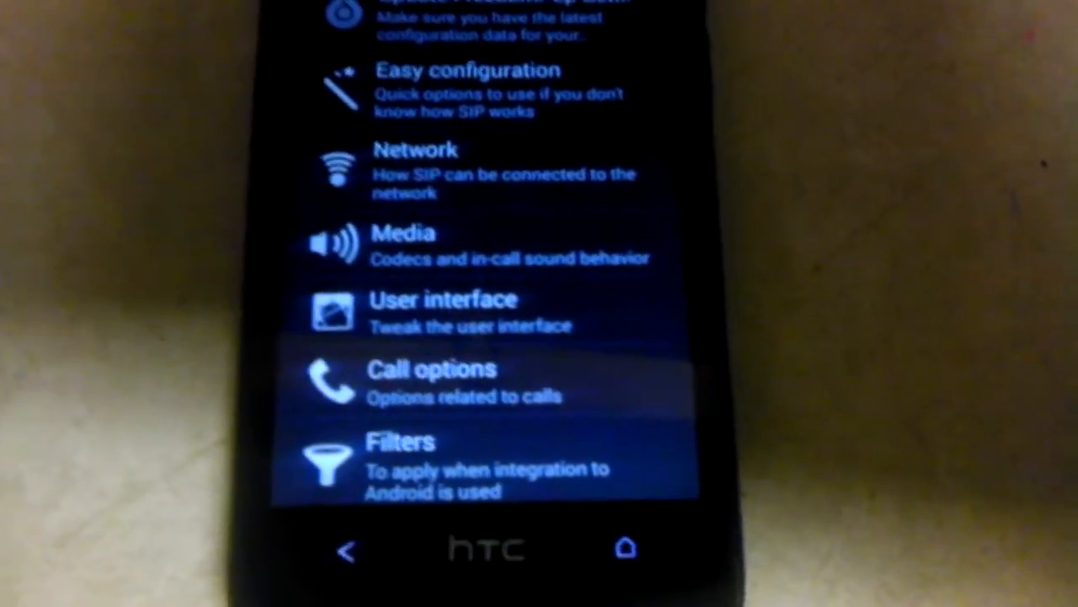